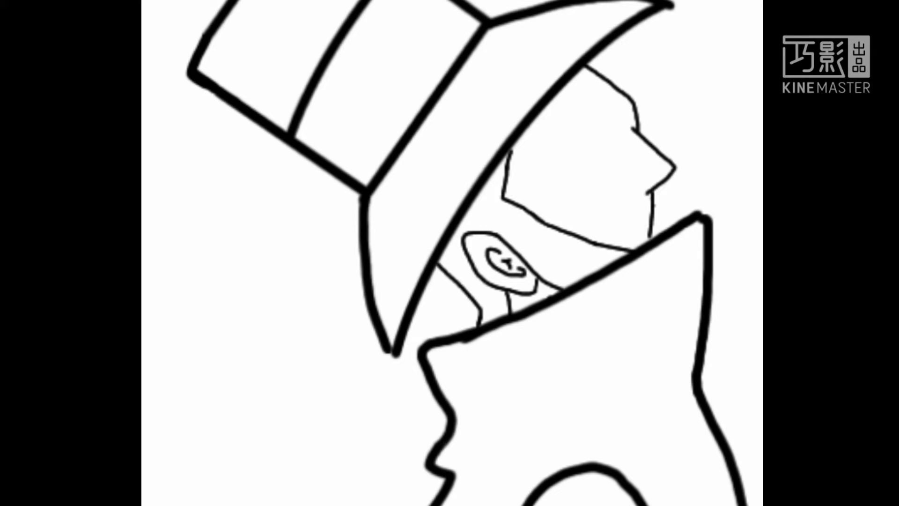
- Ink the top-hatted character's hat, face, round badge and high collar in bold black lines
drag(637, 117, 648, 224)
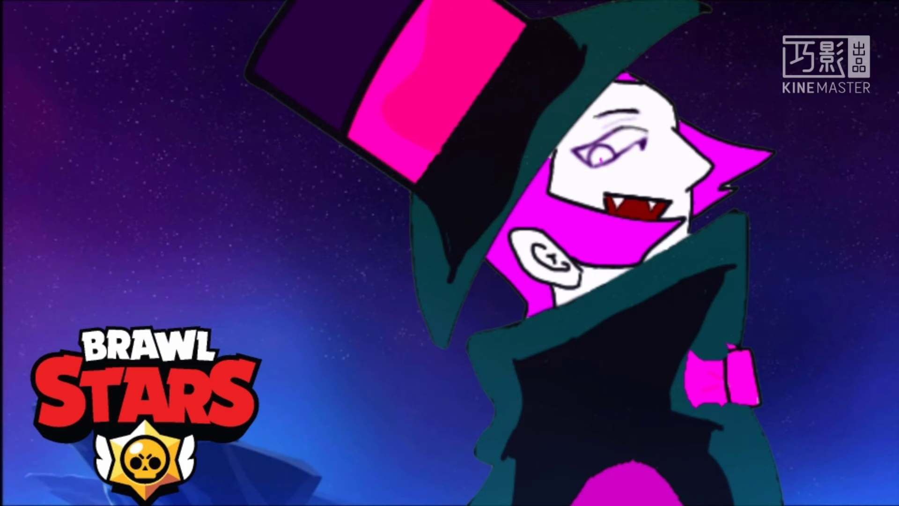
- Fill the character with pink and dark teal and add the starry Brawl Stars background
click(567, 370)
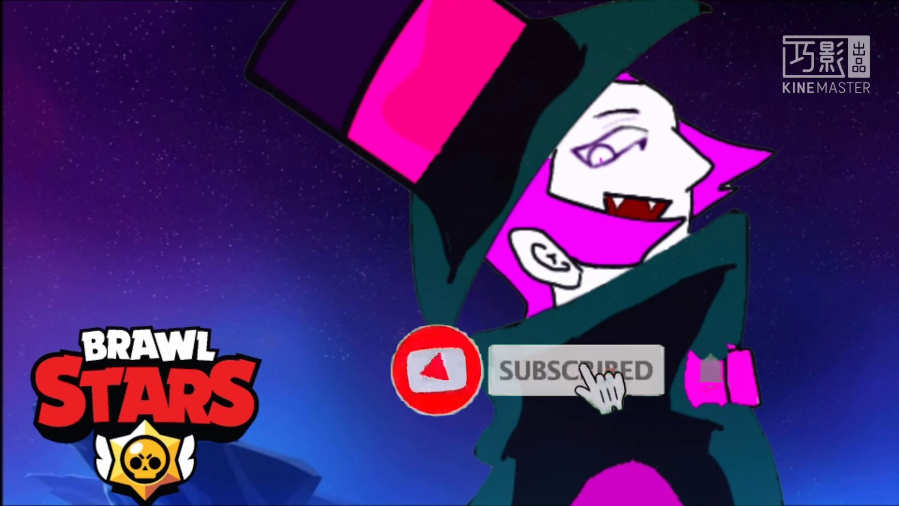